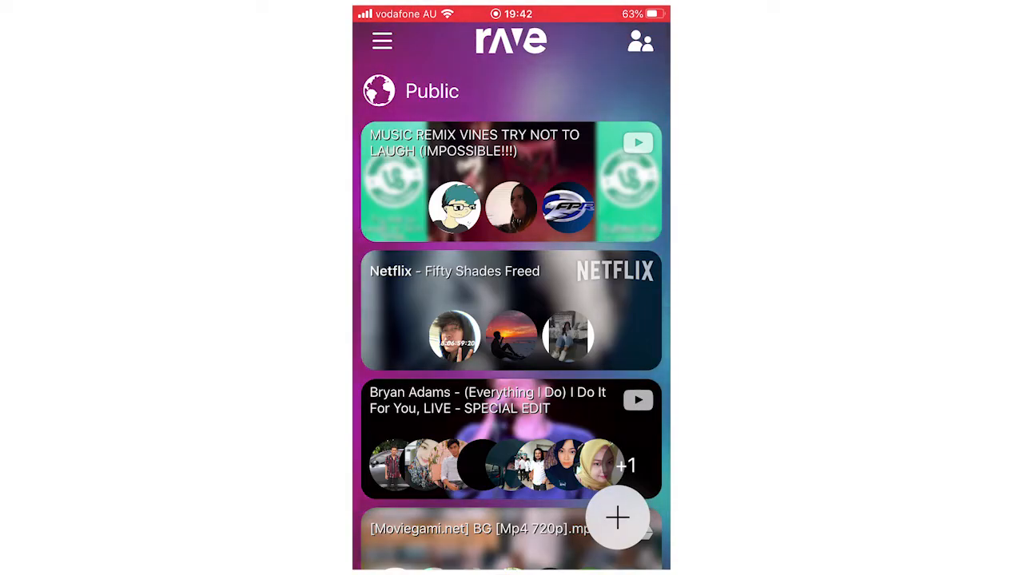
Open the new-room service picker from the Public rooms screen's + button
click(617, 518)
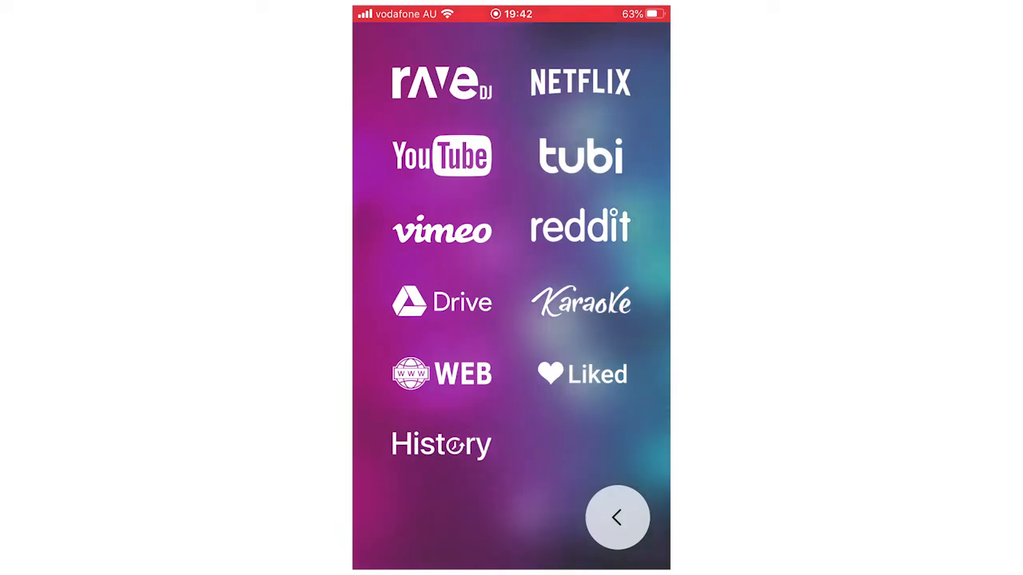
Choose Netflix, enable Remember me, and submit the sign-in form with blank fields
click(579, 82)
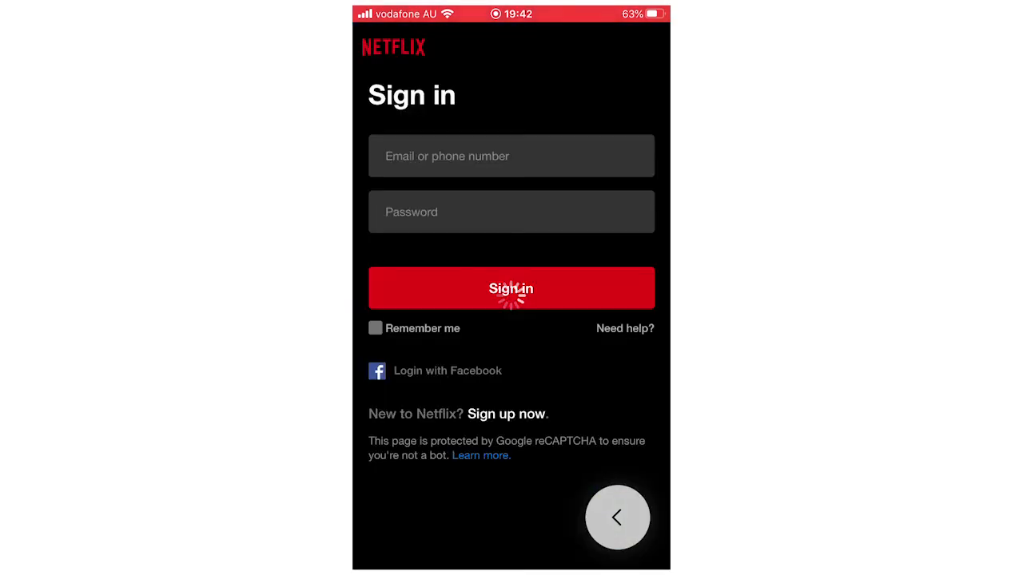
click(375, 327)
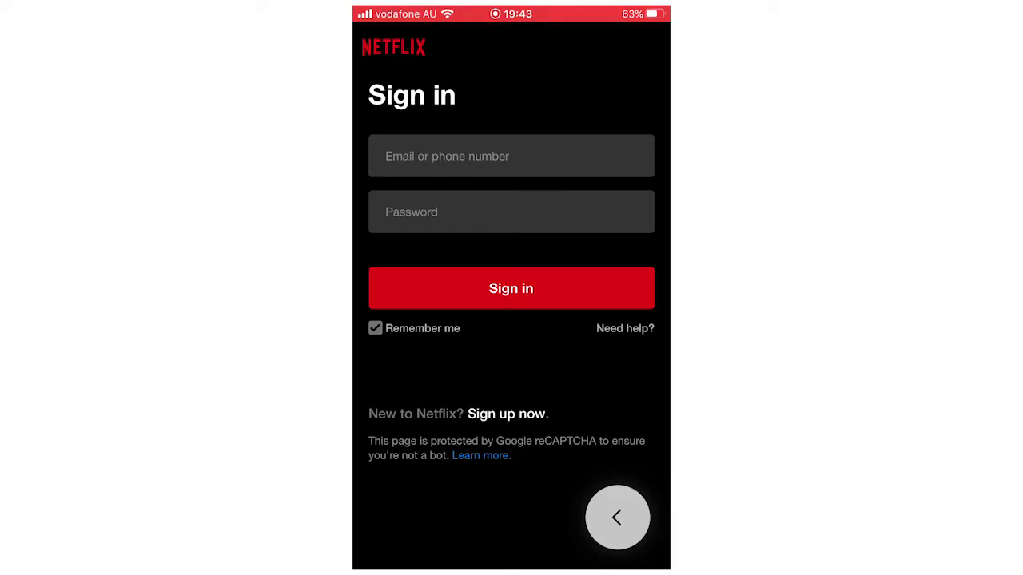
click(512, 156)
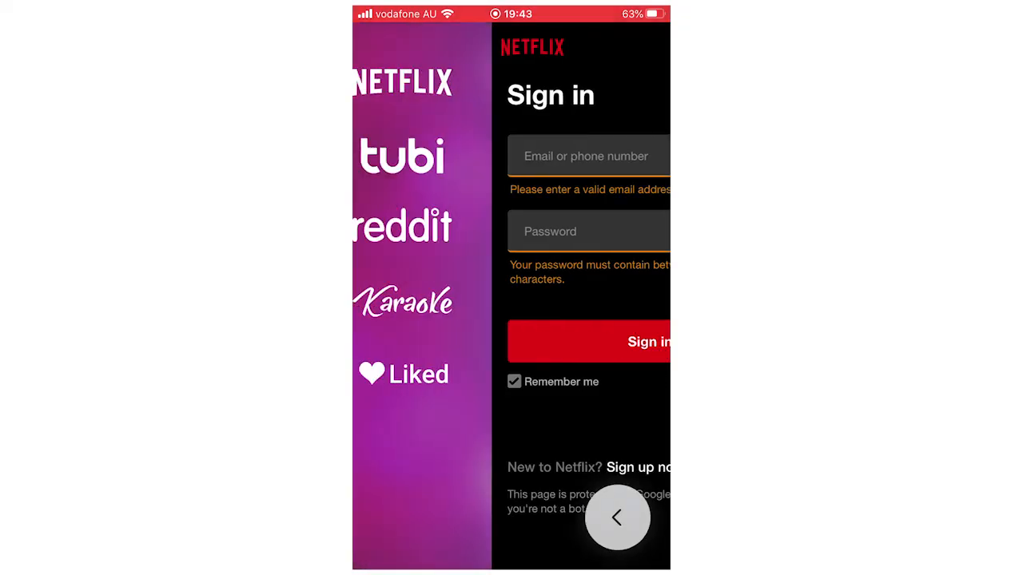
Leave the Netflix sign-in and open the Netflix - Fifty Shades Freed public room
click(617, 517)
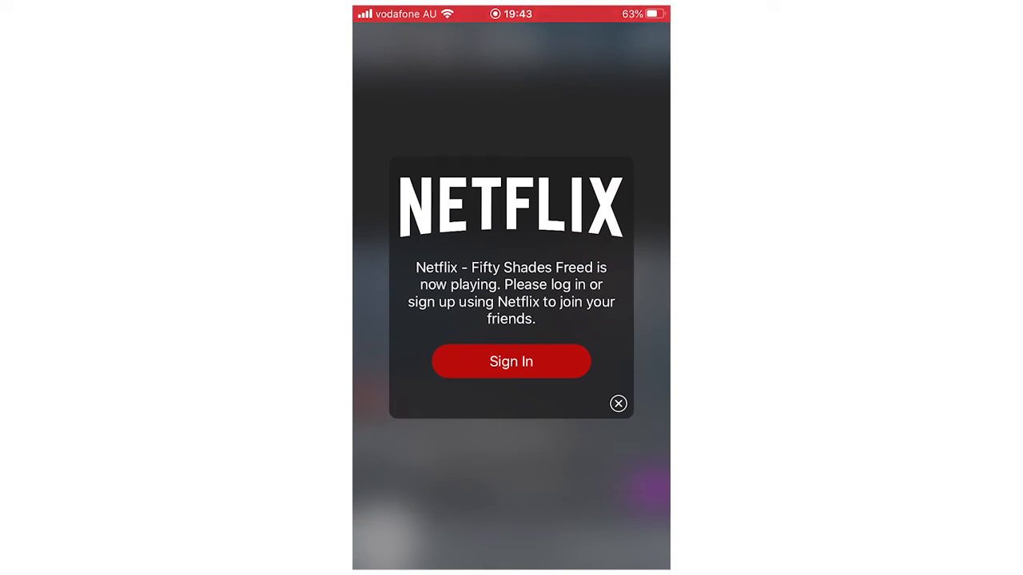
Accept the Fifty Shades Freed room's Netflix login prompt to reach the sign-in sheet
click(511, 362)
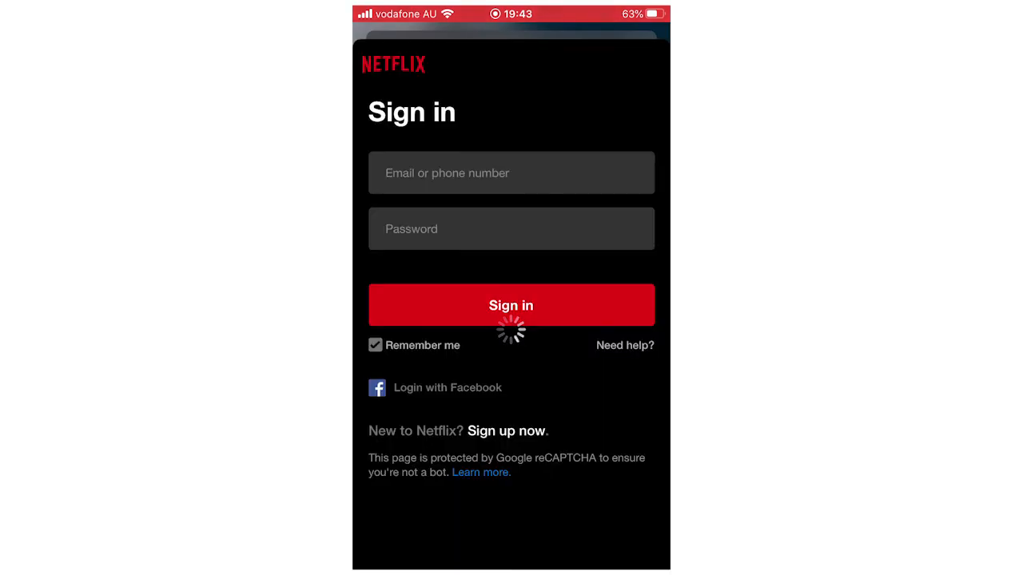
click(510, 305)
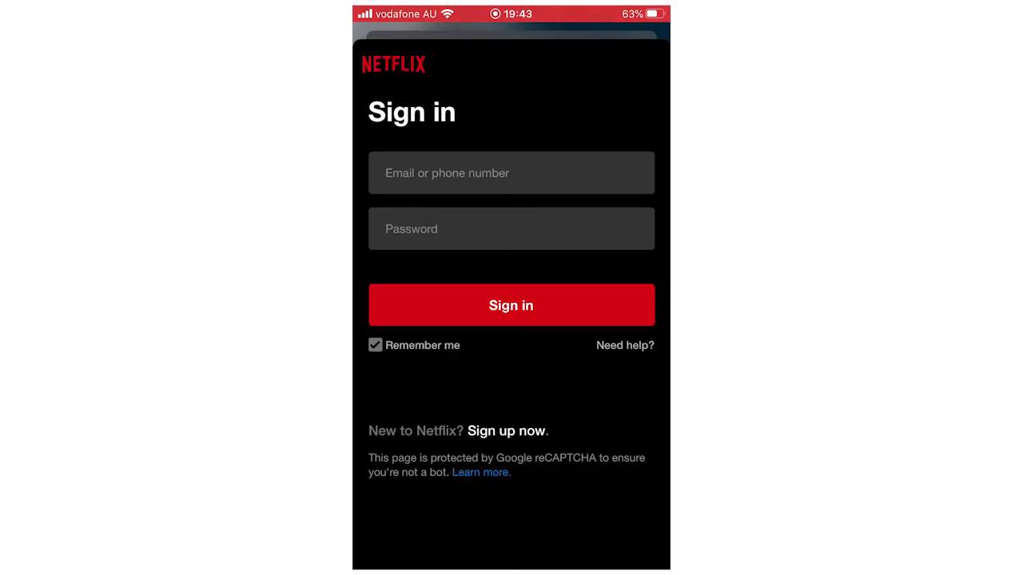